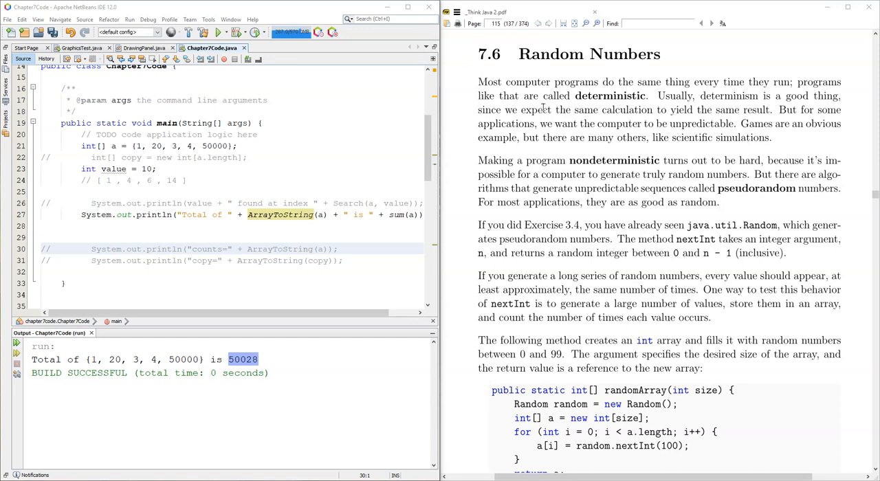
{"action": "mouse_move", "coordinate": [657, 209]}
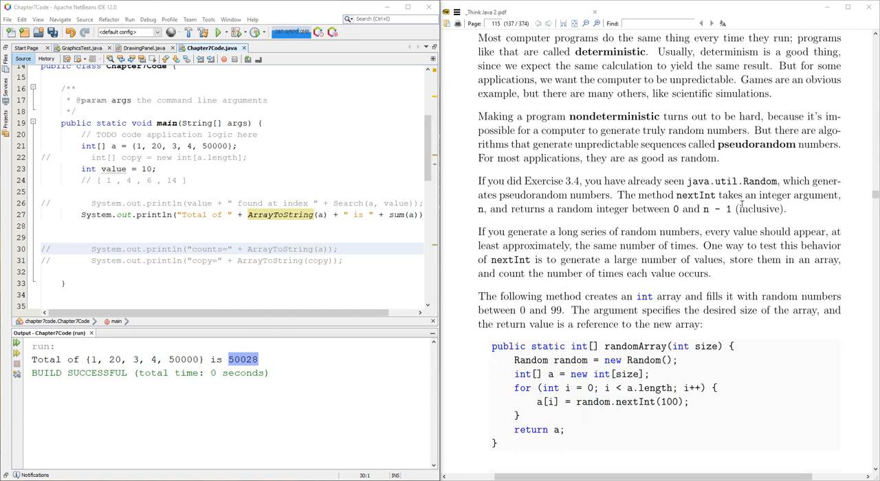
Step: Scroll the book PDF to the section 7.6 randomArray listing and start selecting its code
{"action": "scroll", "scroll_direction": "down", "scroll_amount": 3}
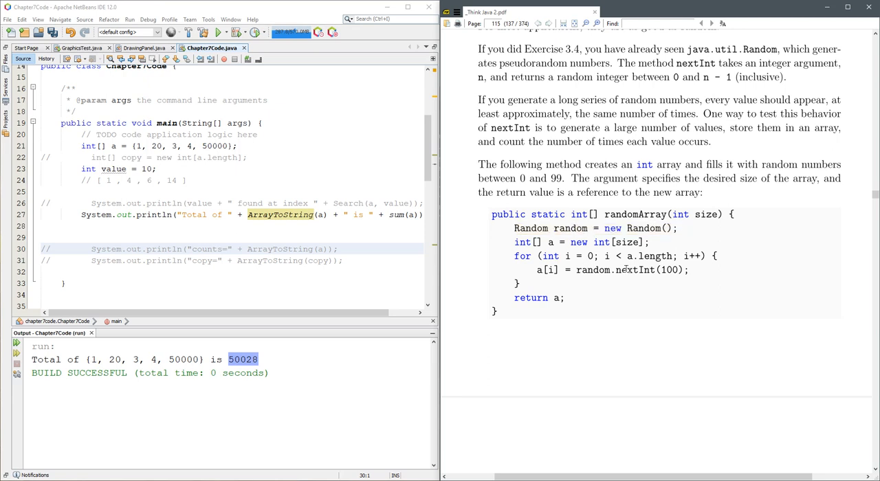
{"action": "double_click", "coordinate": [649, 269]}
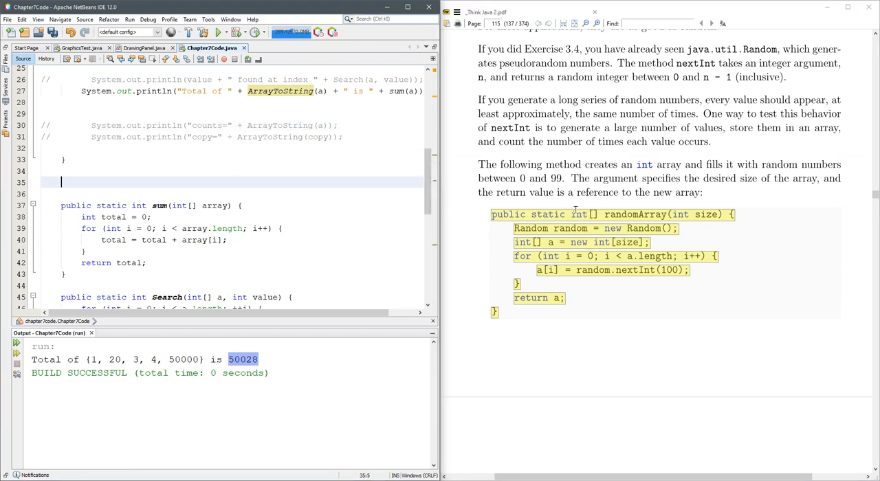
{"action": "mouse_move", "coordinate": [577, 218]}
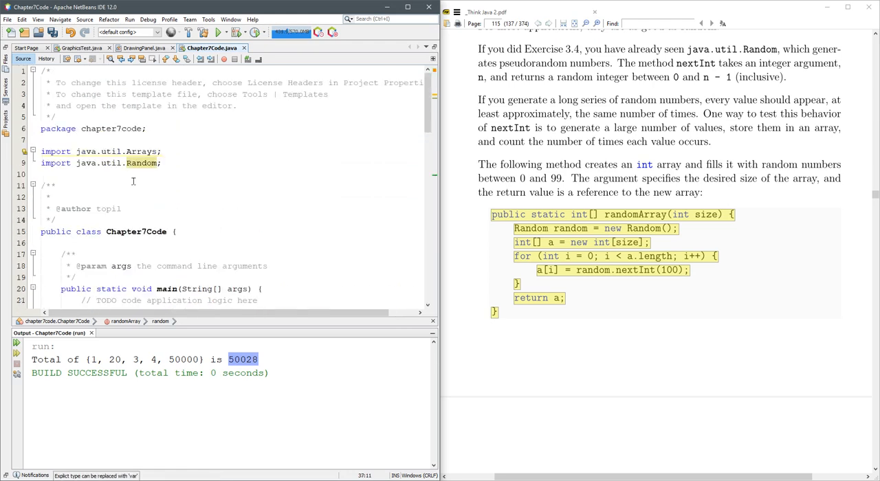
Step: Drop the Arrays import and turn import java.util.Random into import java.util.*;
{"action": "double_click", "coordinate": [140, 151]}
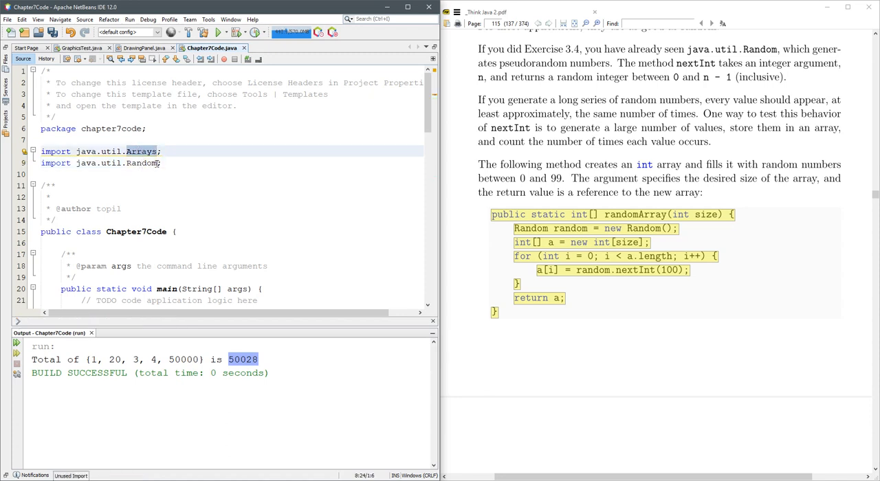
{"action": "left_click", "coordinate": [158, 162]}
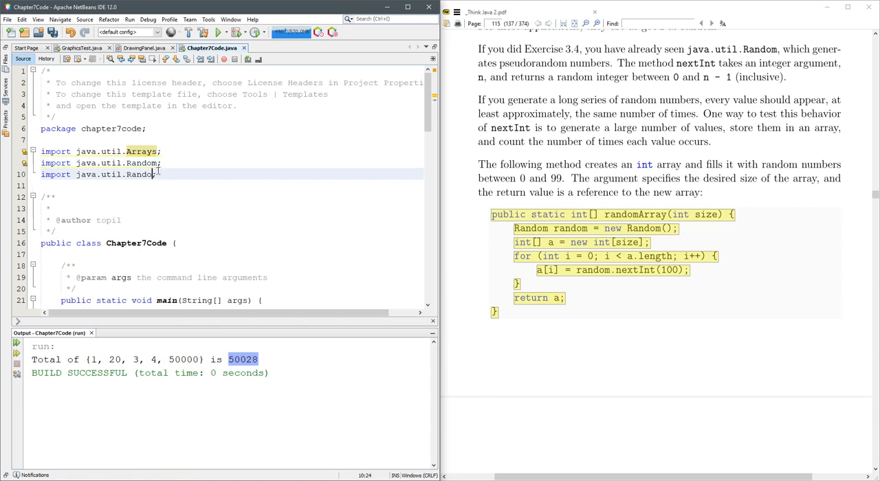
{"action": "type", "text": "*"}
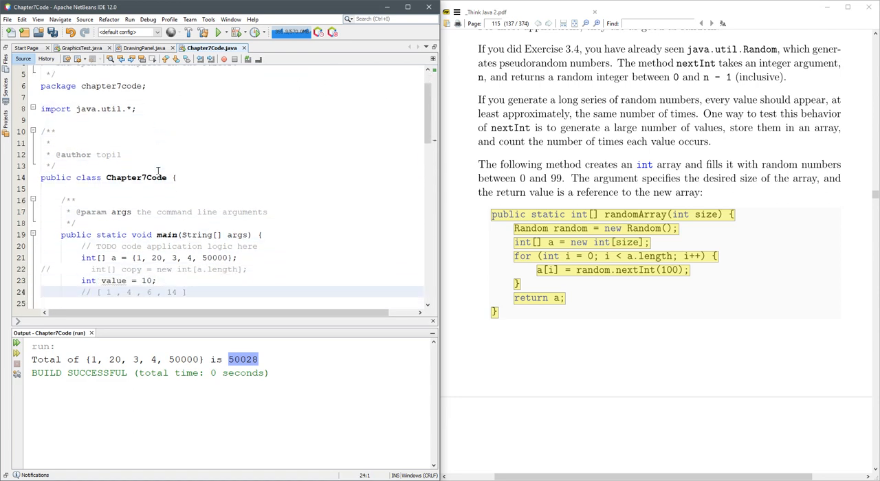
Step: Edit the randomArray for loop header so the counter increments with ++i instead of i++
{"action": "scroll", "scroll_direction": "down", "scroll_amount": 3}
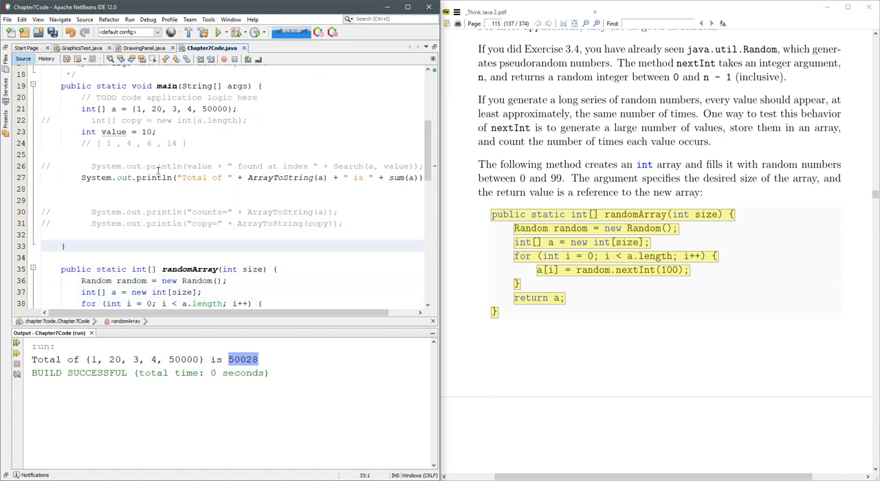
{"action": "scroll", "scroll_direction": "down", "scroll_amount": 3}
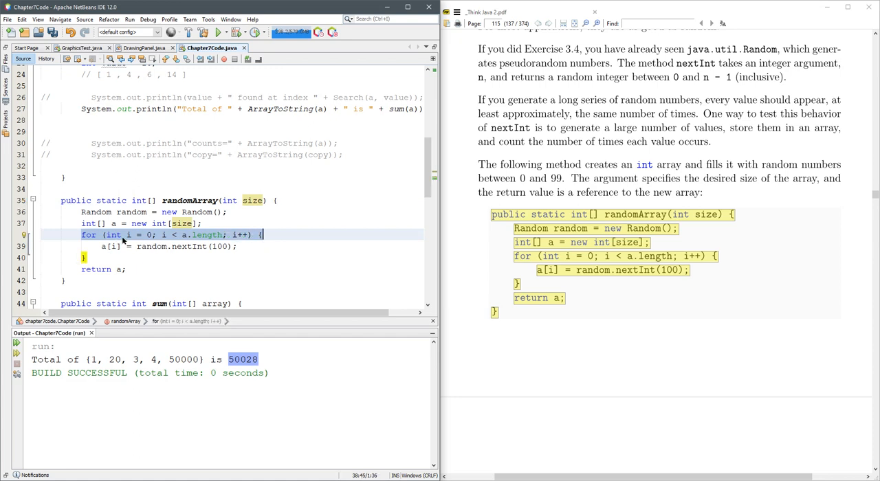
{"action": "mouse_move", "coordinate": [245, 239]}
{"action": "type", "text": "i"}
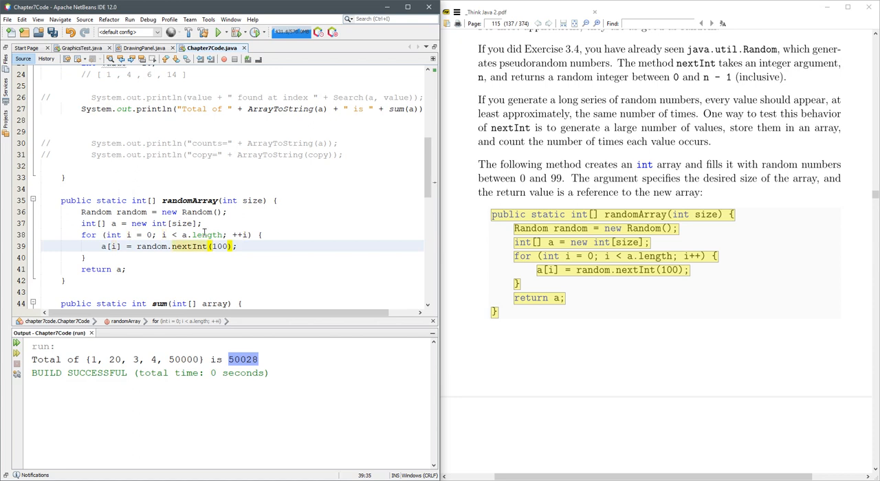
{"action": "left_click", "coordinate": [138, 246]}
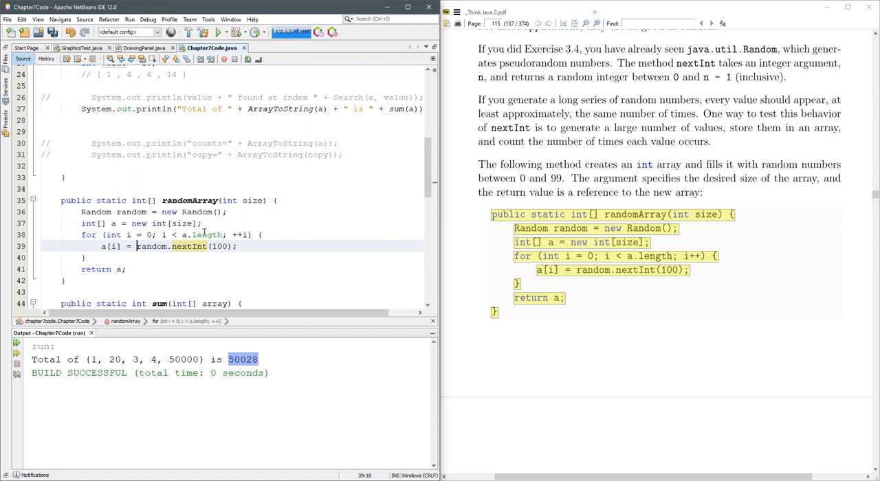
{"action": "type", "text": "1+"}
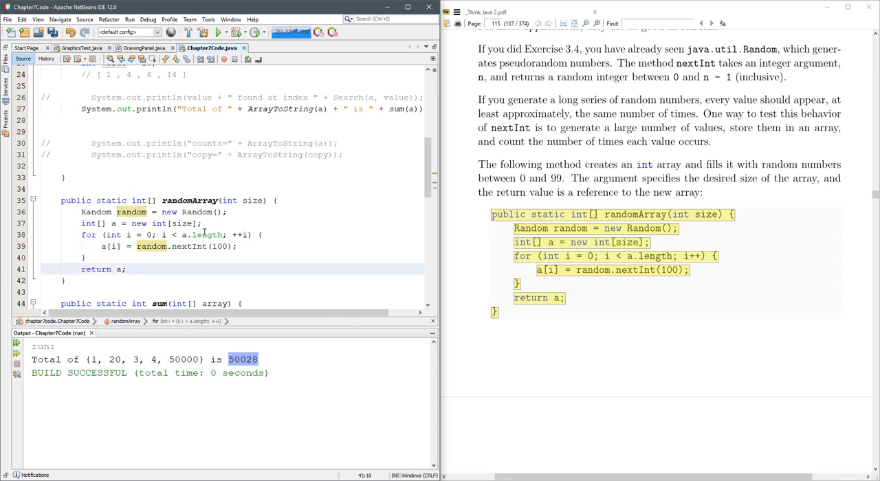
{"action": "left_click", "coordinate": [84, 257]}
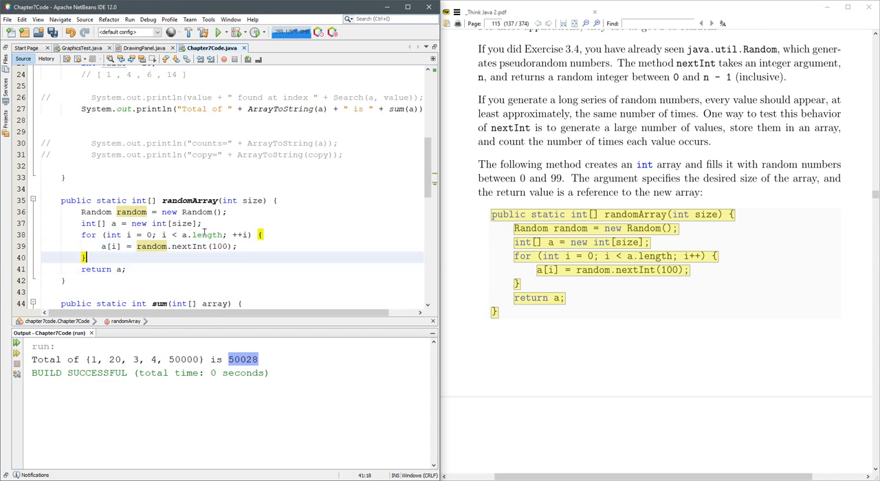
{"action": "left_click", "coordinate": [116, 246]}
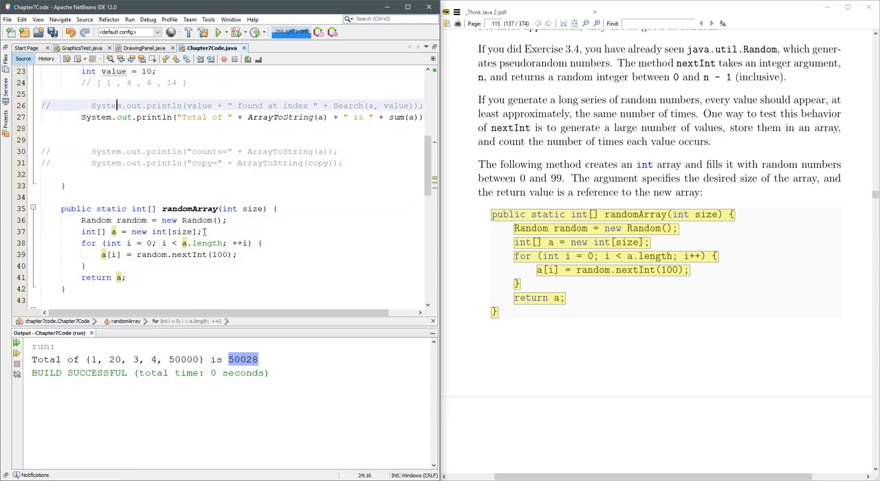
Step: Uncomment the counts= and copy= println statements in main
{"action": "left_click", "coordinate": [81, 117]}
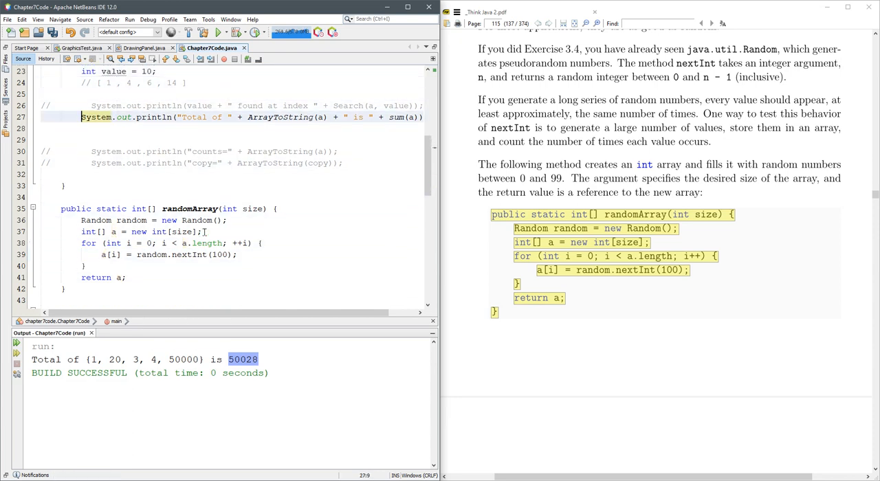
{"action": "left_click", "coordinate": [90, 151]}
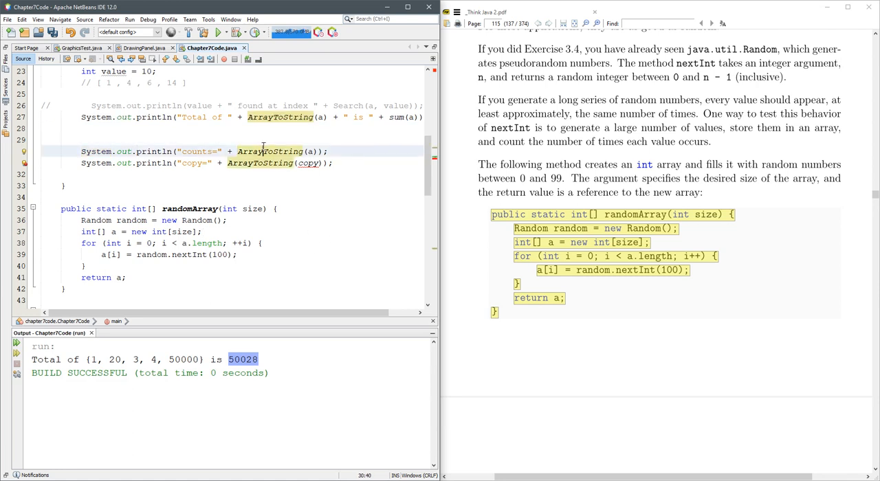
Step: Refactor-rename ArrayToString to ToString across the code and remove the copy= print line
{"action": "right_click", "coordinate": [263, 151]}
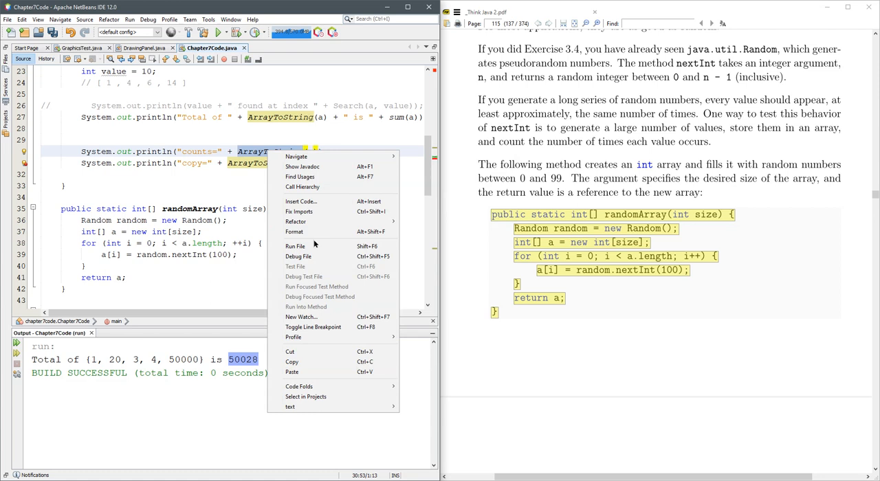
{"action": "mouse_move", "coordinate": [296, 221]}
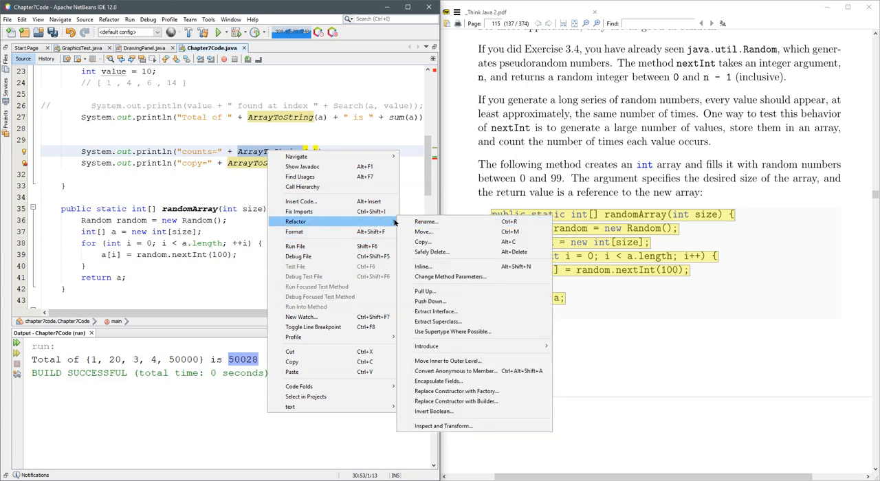
{"action": "left_click", "coordinate": [427, 221]}
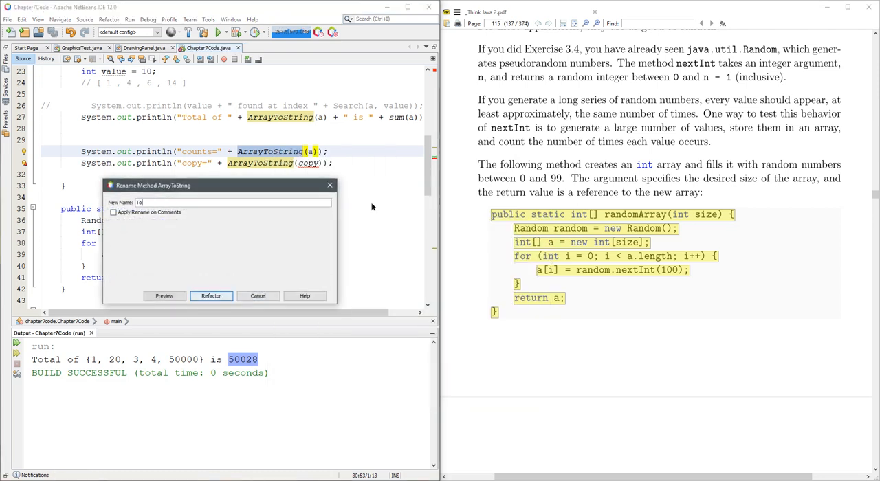
{"action": "type", "text": "String"}
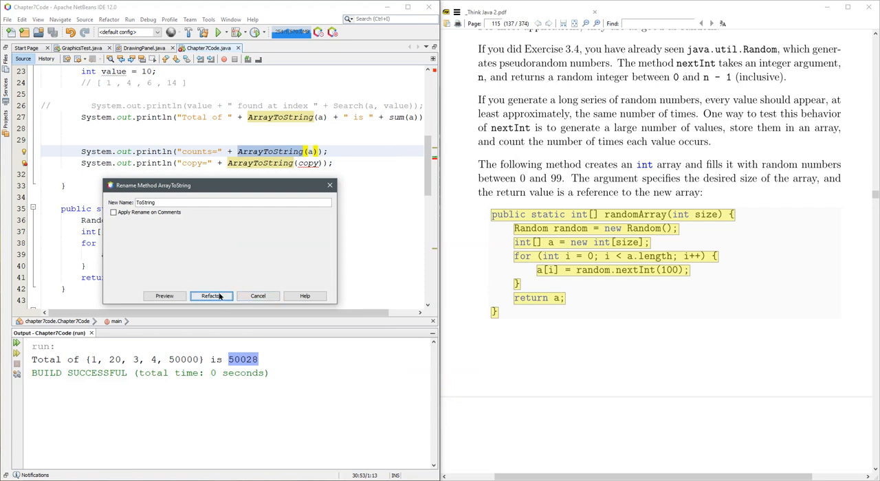
{"action": "left_click", "coordinate": [212, 295]}
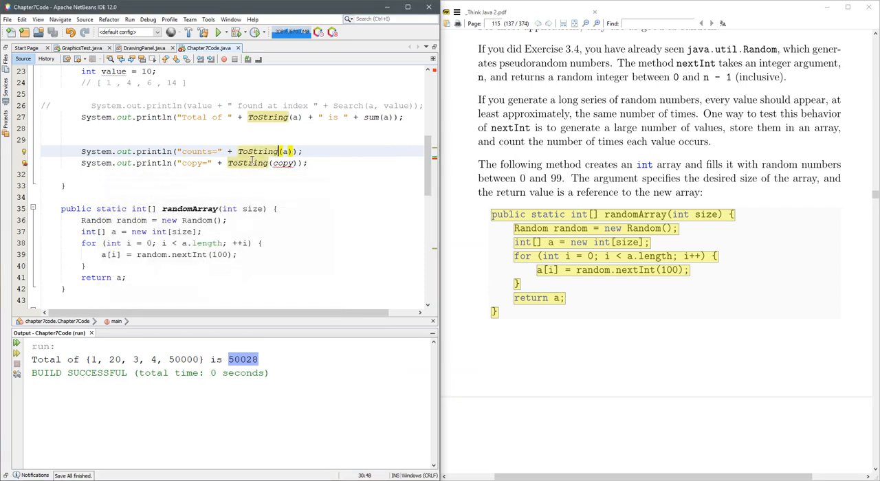
{"action": "left_click", "coordinate": [309, 162]}
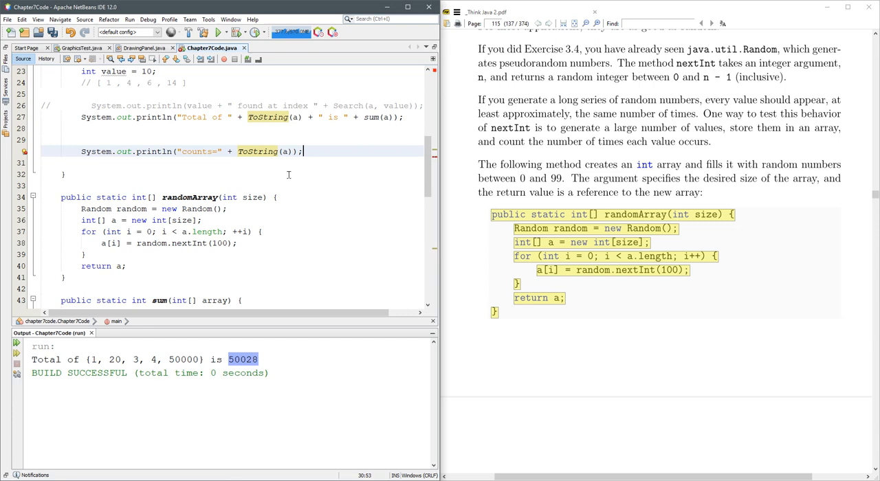
Step: Scroll through Chapter7Code.java between the ToString definition and main's commented copy declaration
{"action": "scroll", "scroll_direction": "down", "scroll_amount": 3}
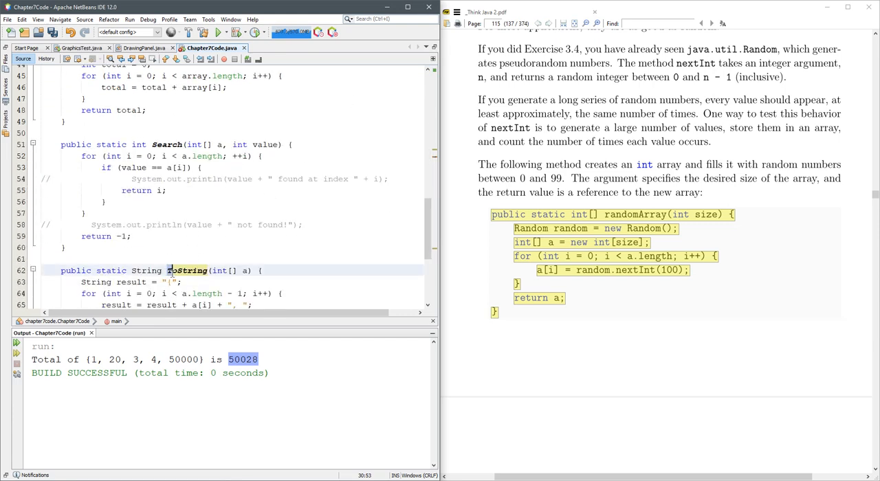
{"action": "scroll", "scroll_direction": "up", "scroll_amount": 3}
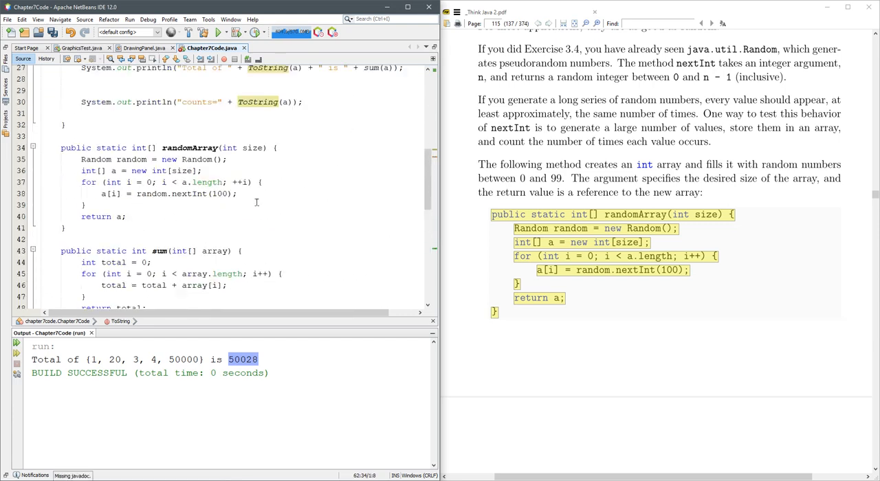
{"action": "scroll", "scroll_direction": "up", "scroll_amount": 3}
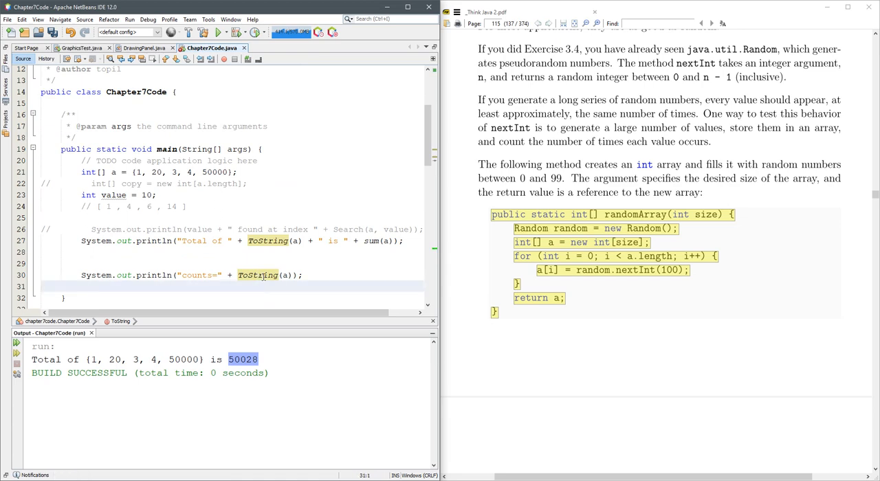
{"action": "scroll", "scroll_direction": "down", "scroll_amount": 3}
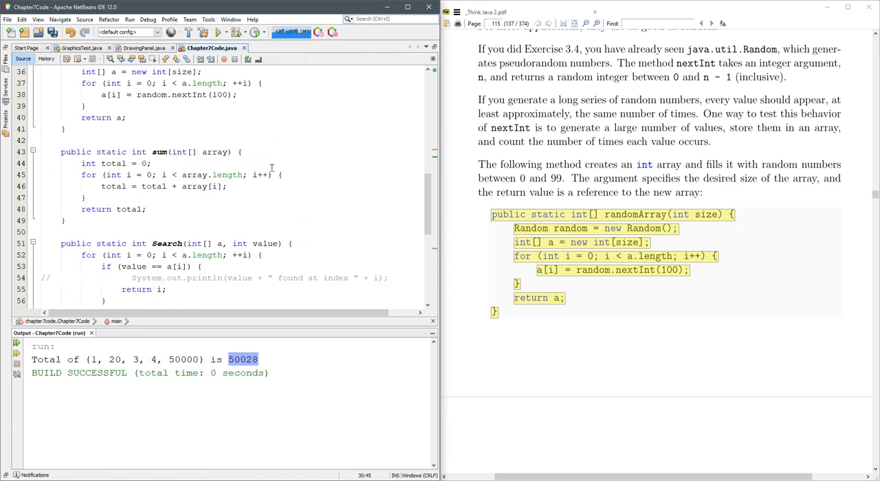
{"action": "scroll", "scroll_direction": "down", "scroll_amount": 3}
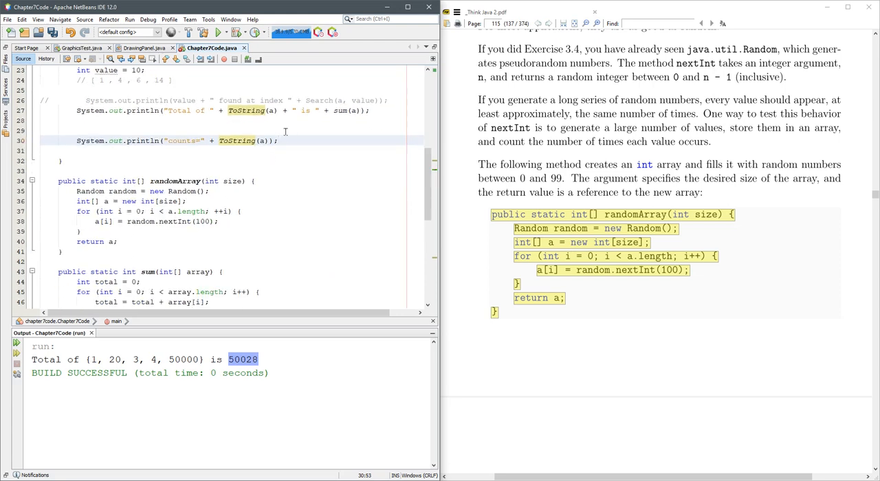
{"action": "mouse_move", "coordinate": [308, 137]}
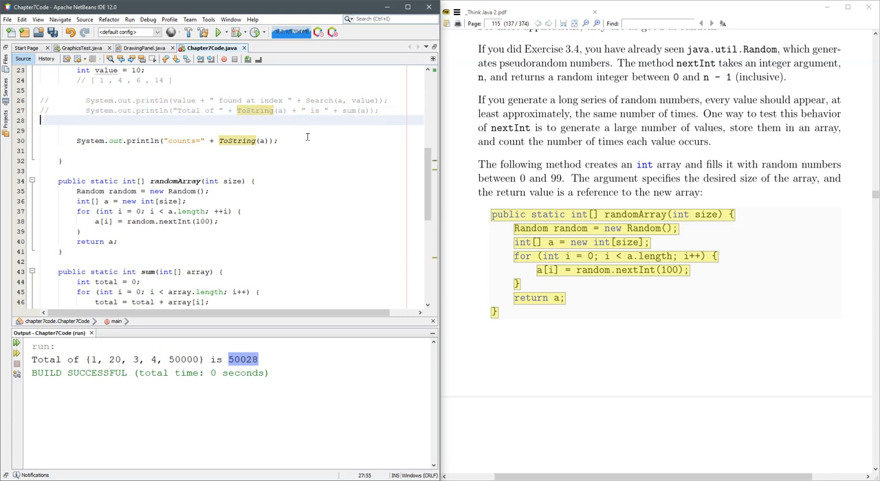
Step: Add int[] r = randomArray(5); on a new line in main
{"action": "scroll", "scroll_direction": "up", "scroll_amount": 3}
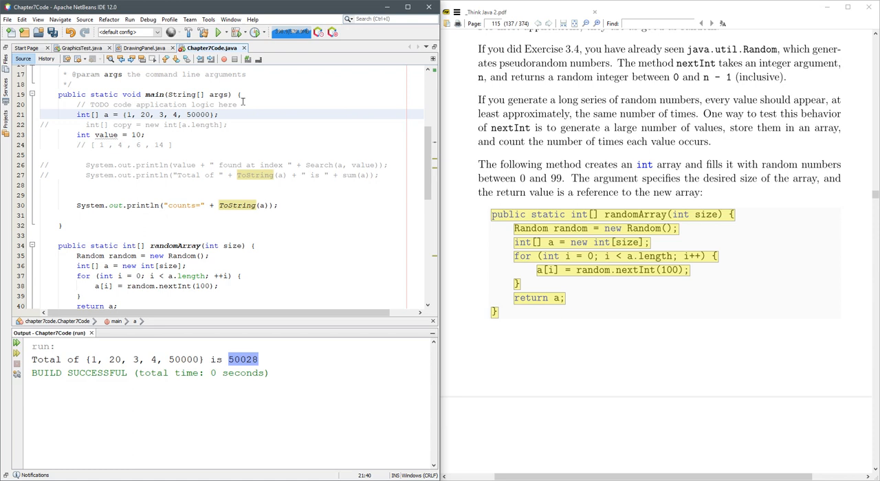
{"action": "key", "text": "enter"}
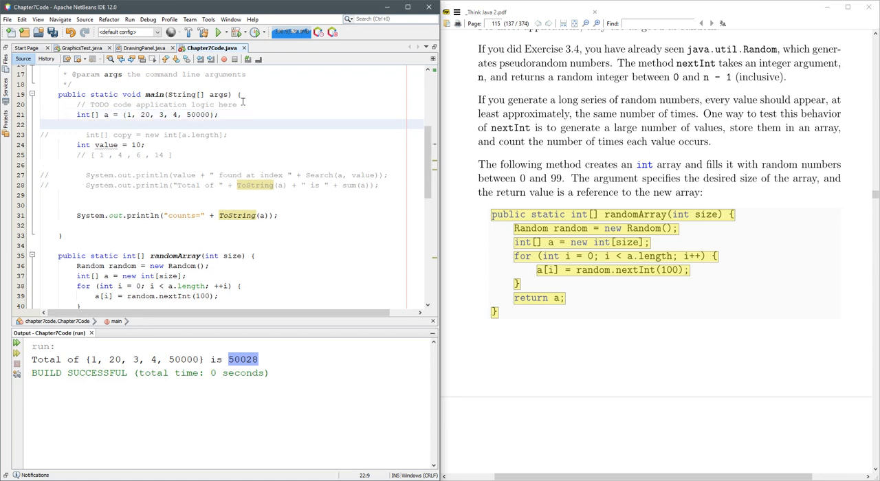
{"action": "type", "text": "int"}
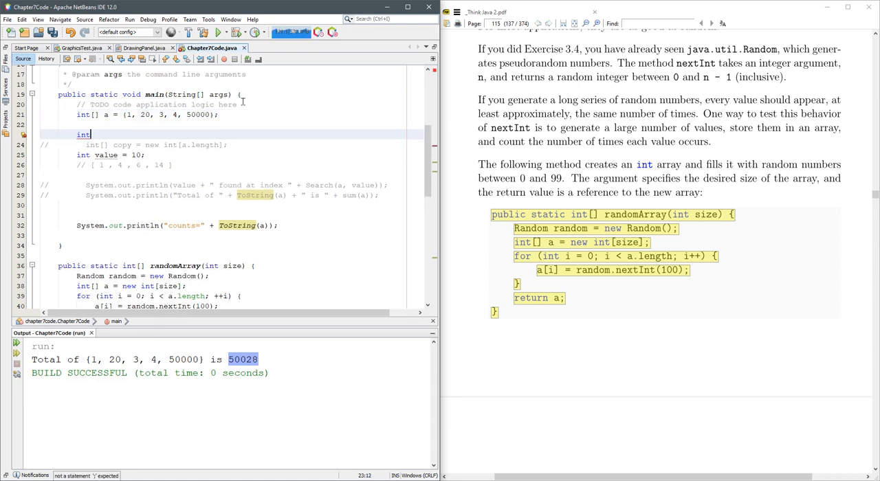
{"action": "type", "text": "[] rand"}
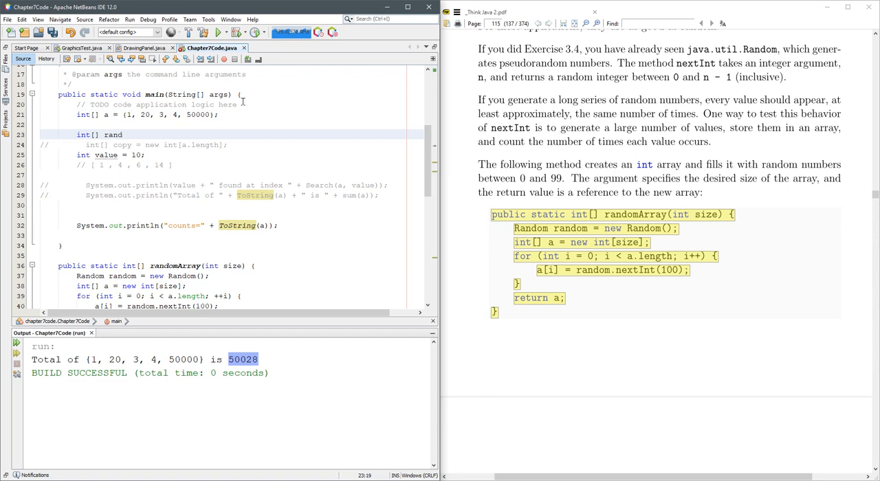
{"action": "type", "text": "r ="}
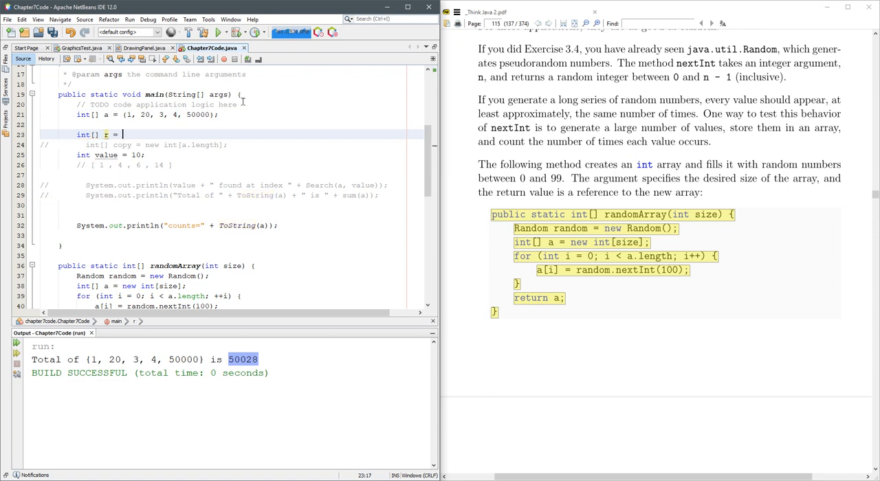
{"action": "type", "text": "r"}
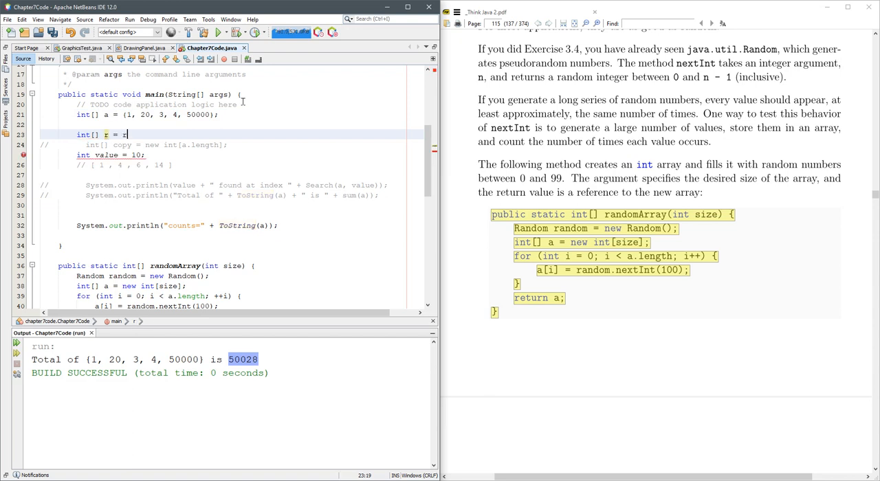
{"action": "type", "text": "randomArray()"}
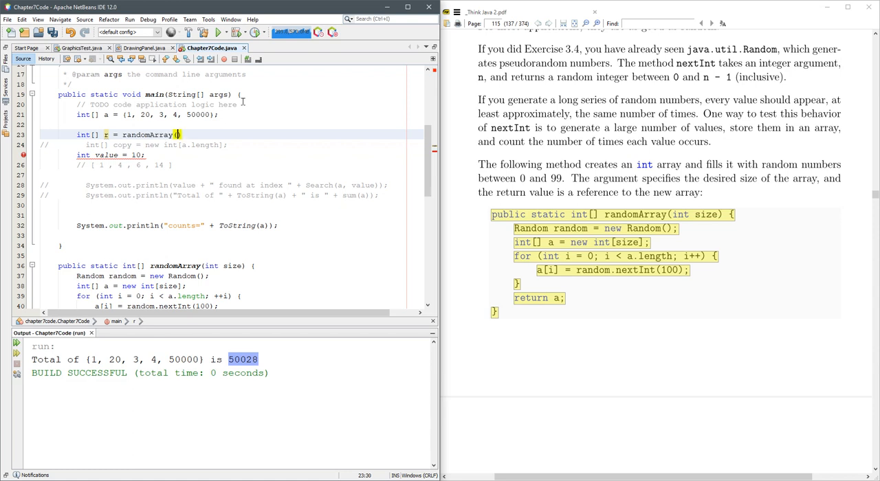
{"action": "type", "text": "50"}
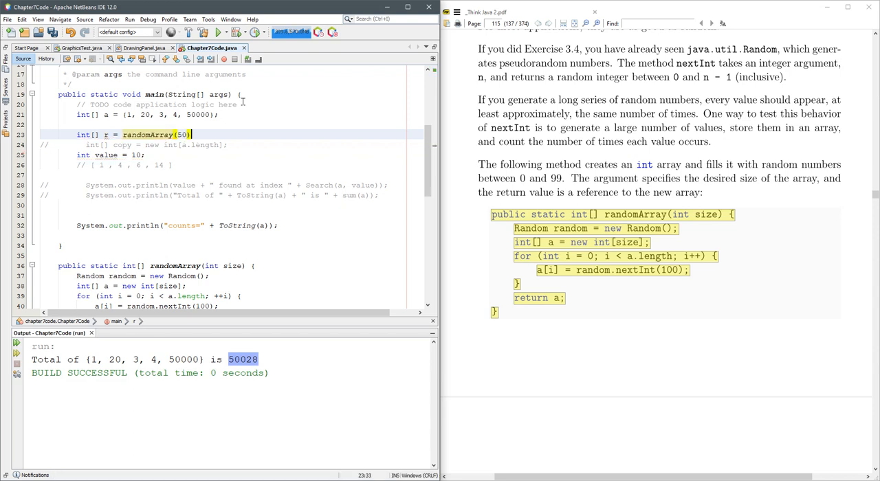
{"action": "key", "text": "Backspace"}
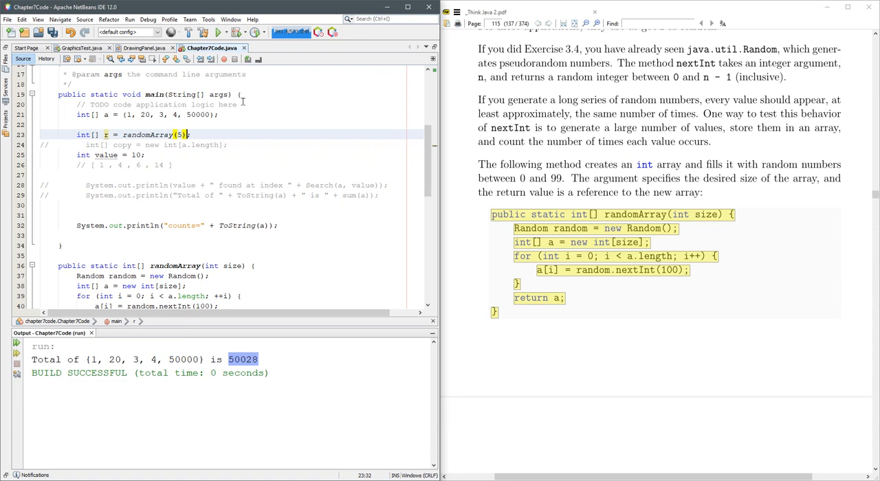
Step: Replace the println label so main prints "r = " + toString(r)
{"action": "double_click", "coordinate": [149, 134]}
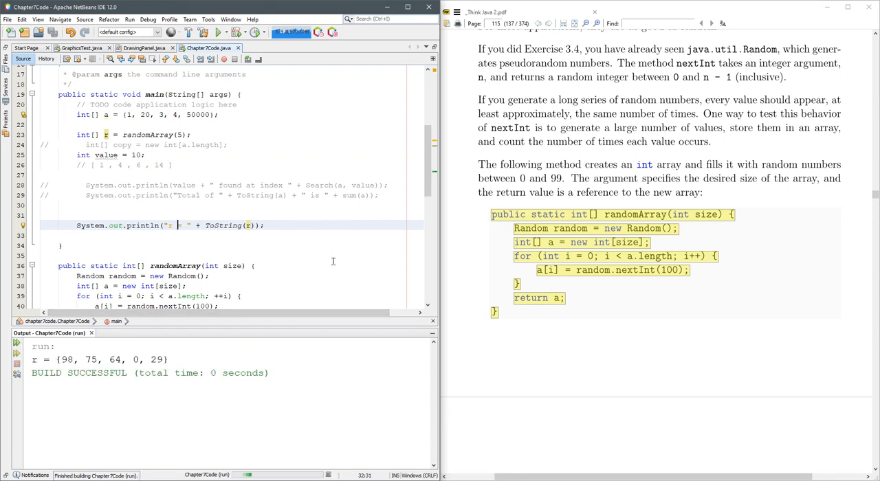
Step: Create a no-argument randomArray overload whose body is return randomArray(50);
{"action": "scroll", "scroll_direction": "down", "scroll_amount": 3}
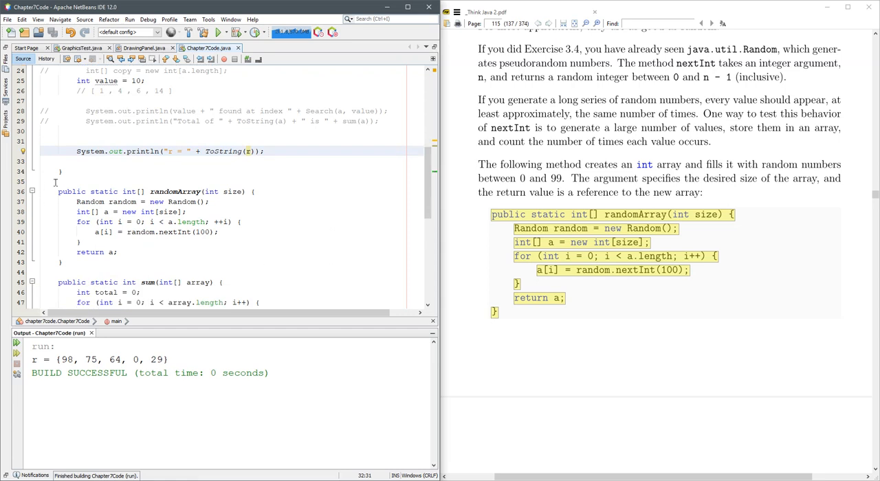
{"action": "key", "text": "enter"}
{"action": "type", "text": "public static int[] randomArray(int size) {"}
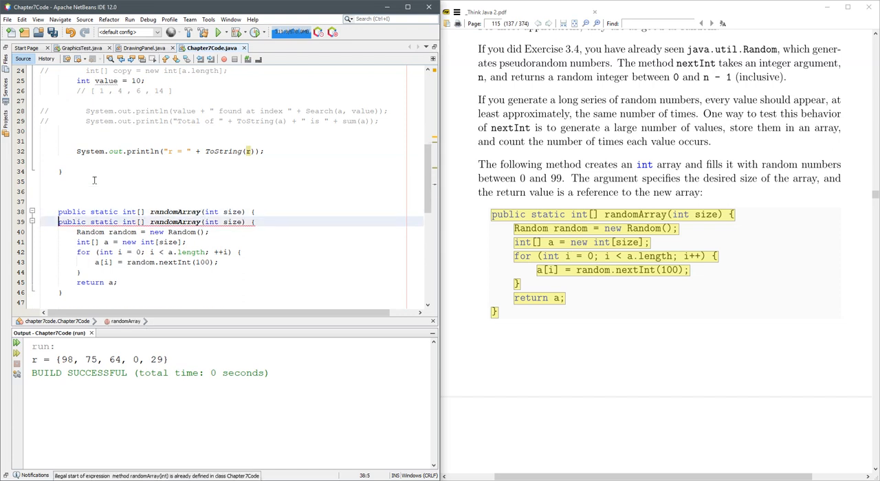
{"action": "key", "text": "Return"}
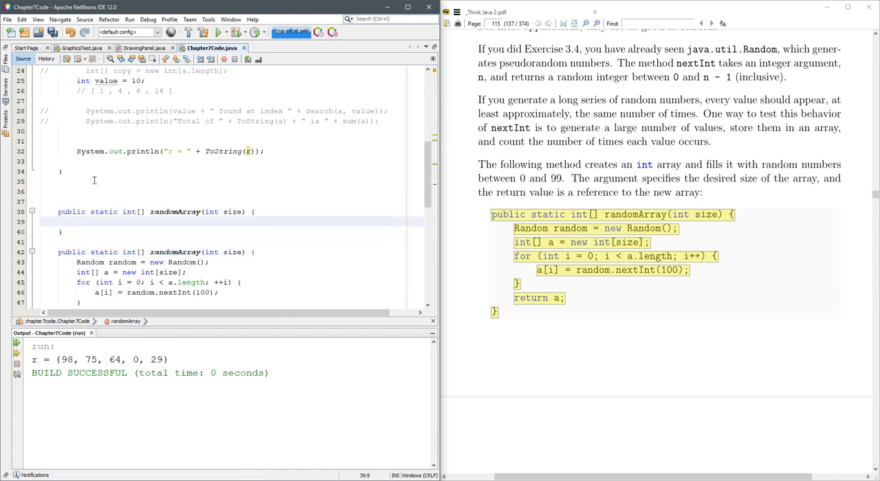
{"action": "type", "text": "r"}
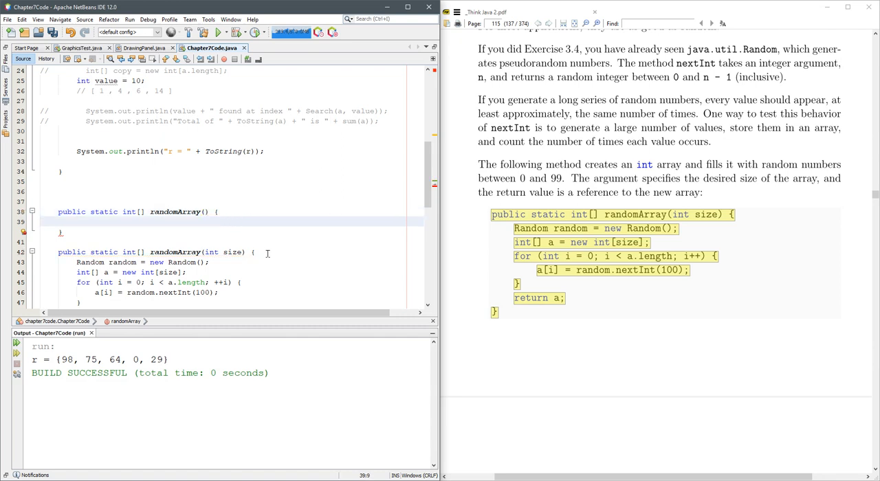
{"action": "type", "text": "return"}
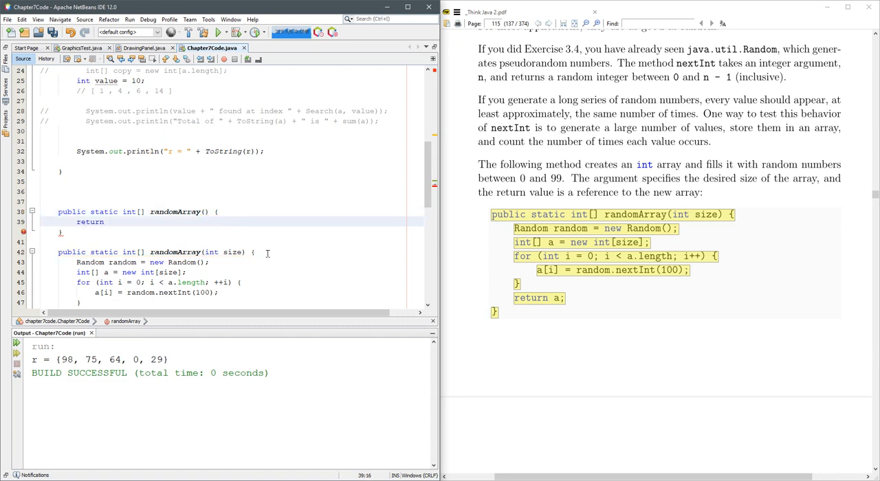
{"action": "type", "text": "randomArray"}
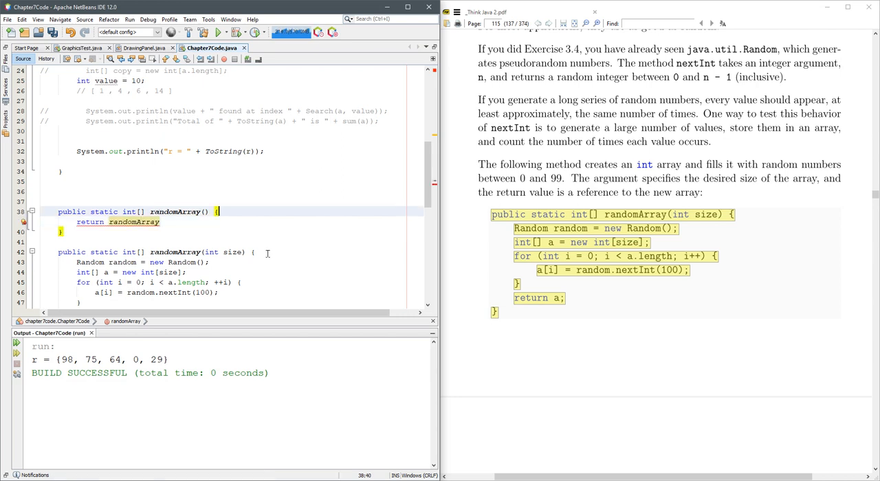
{"action": "type", "text": "(50)"}
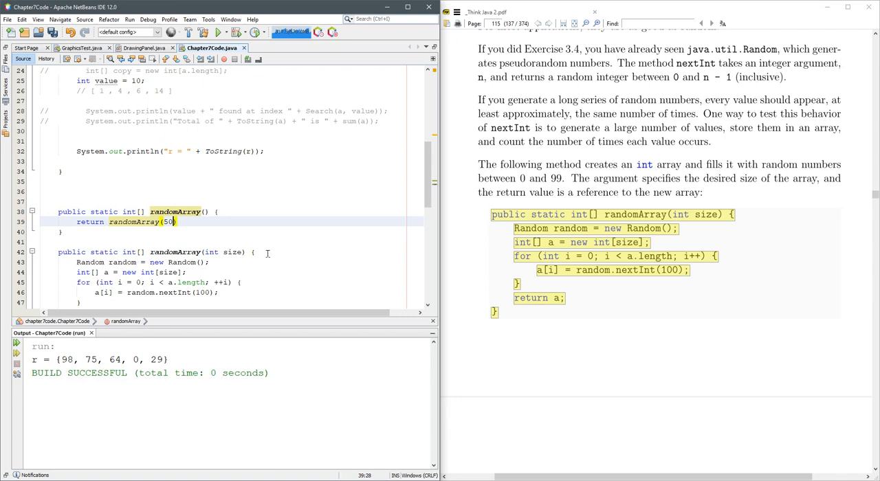
{"action": "type", "text": ";"}
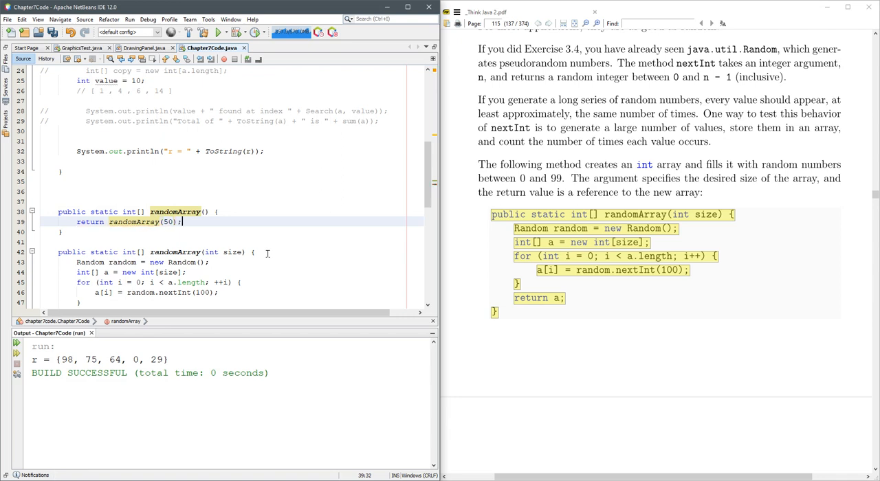
{"action": "scroll", "scroll_direction": "up", "scroll_amount": 3}
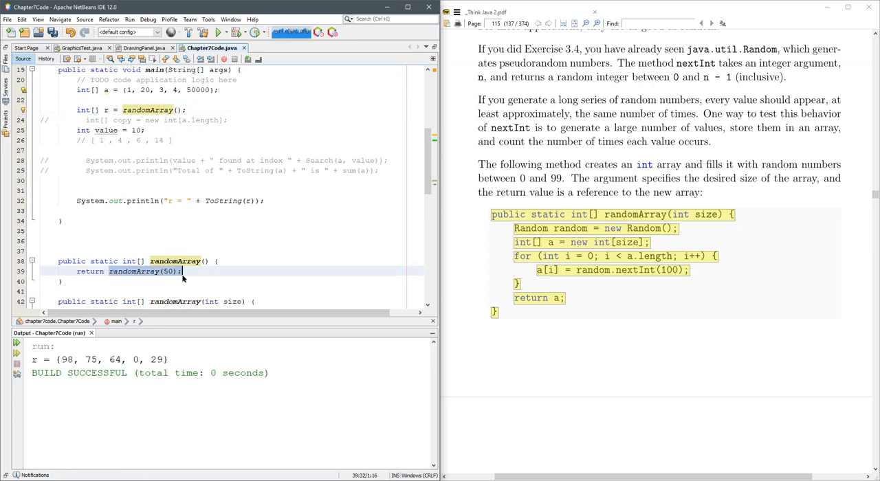
Step: Run the project printing a 50-element r, enable Wrap text in Output, and scroll to the overload
{"action": "left_click", "coordinate": [218, 33]}
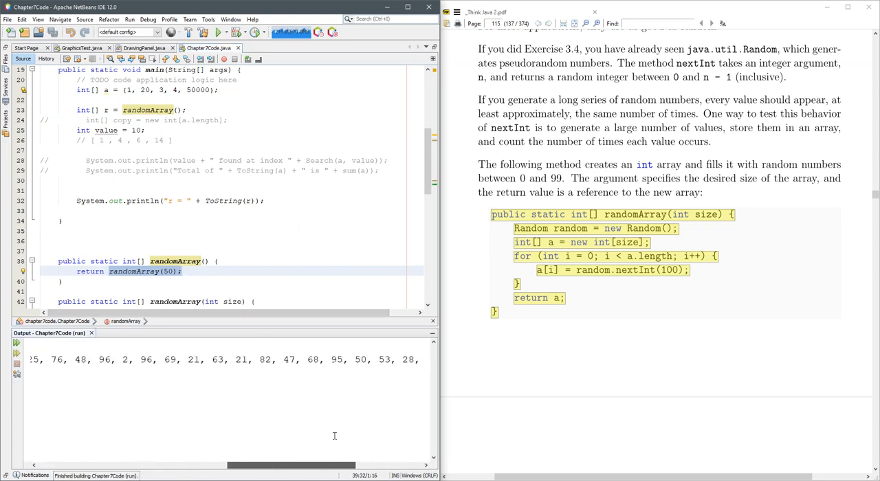
{"action": "left_click", "coordinate": [219, 33]}
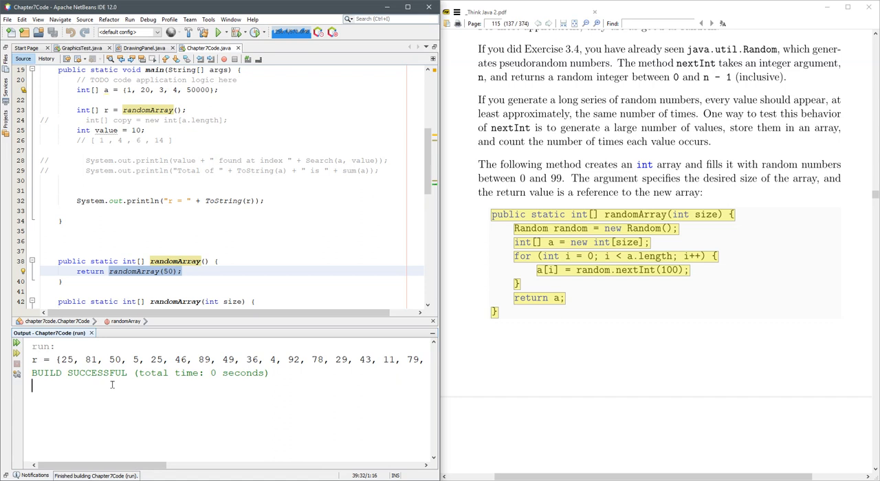
{"action": "right_click", "coordinate": [113, 385]}
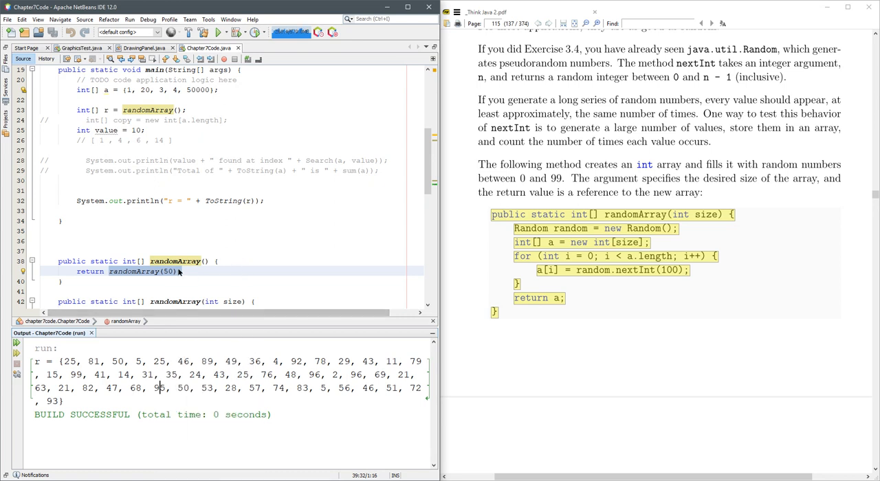
{"action": "scroll", "scroll_direction": "down", "scroll_amount": 3}
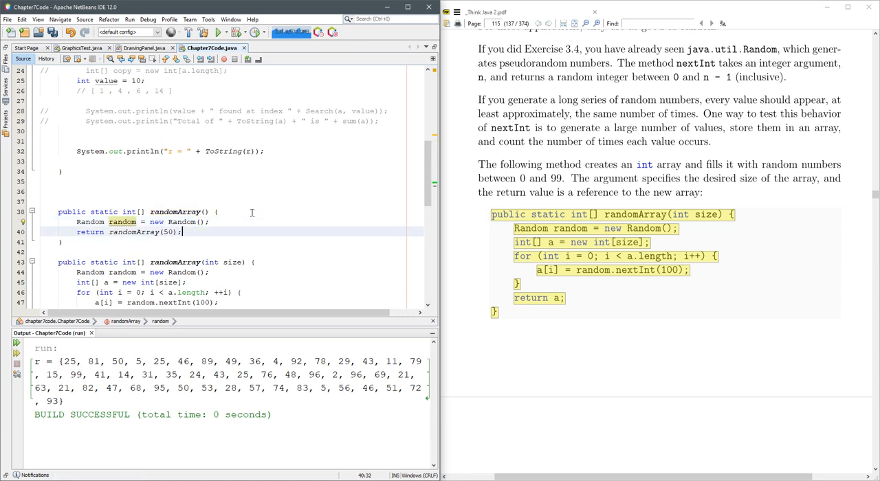
Step: Change the overload to return randomArray(random.nextInt(100)+1) and rerun the program
{"action": "type", "text": "random"}
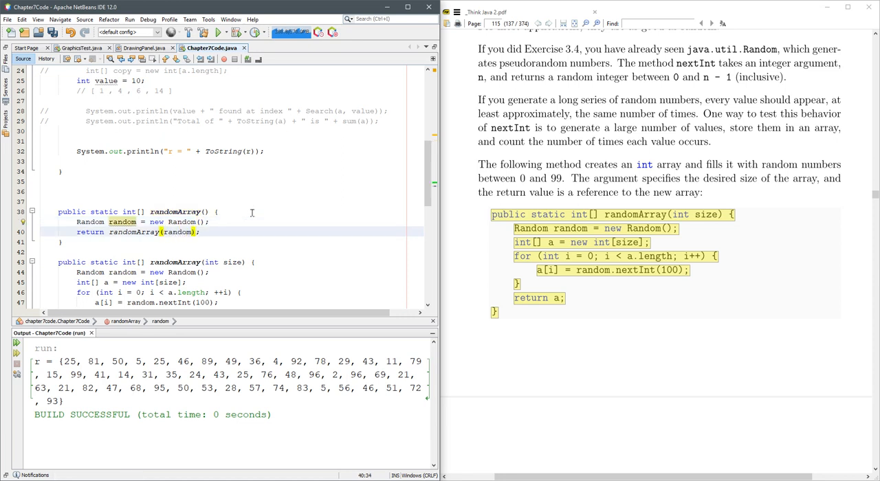
{"action": "type", "text": ".nextInt("}
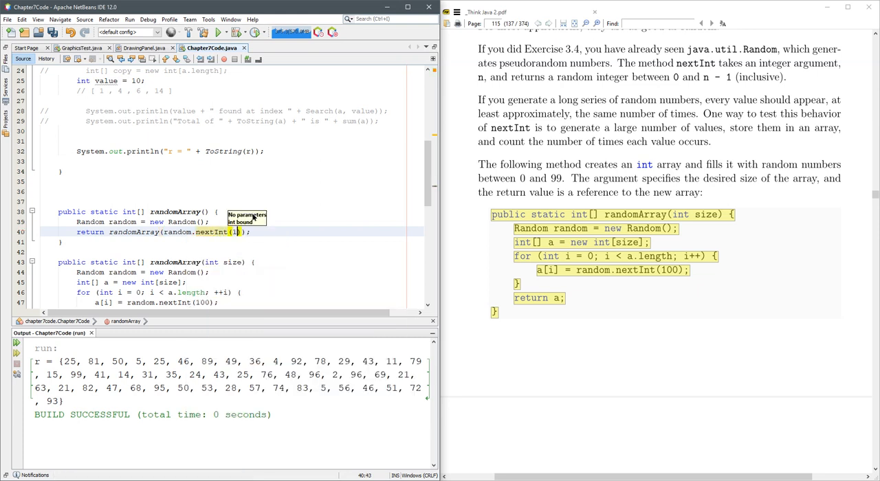
{"action": "type", "text": "00"}
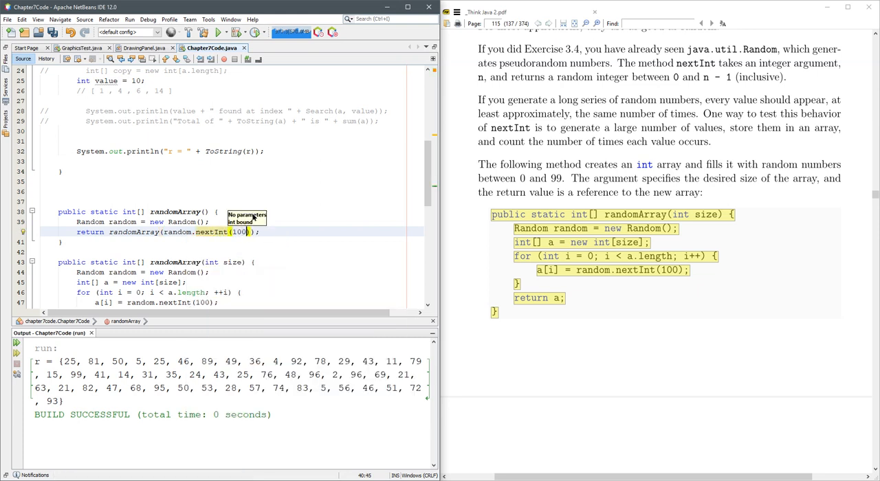
{"action": "type", "text": "+1"}
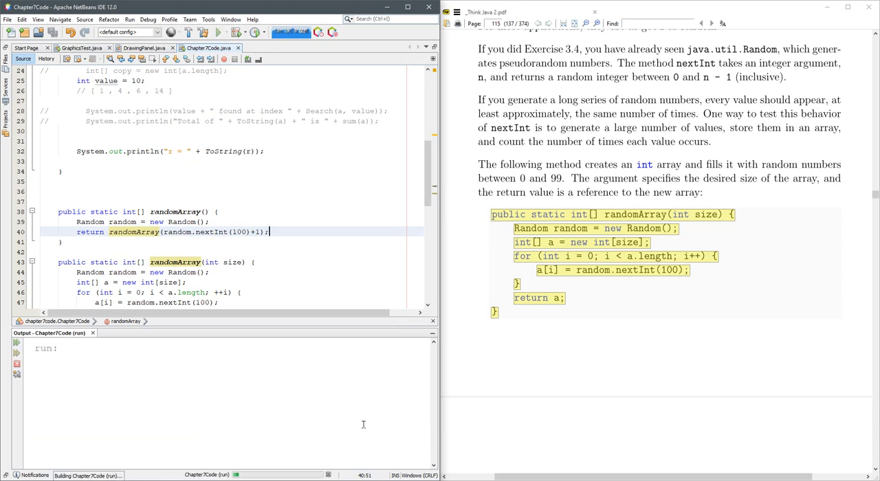
Step: Rerun the project to print another random-length random array
{"action": "left_click", "coordinate": [218, 33]}
{"action": "type", "text": "0"}
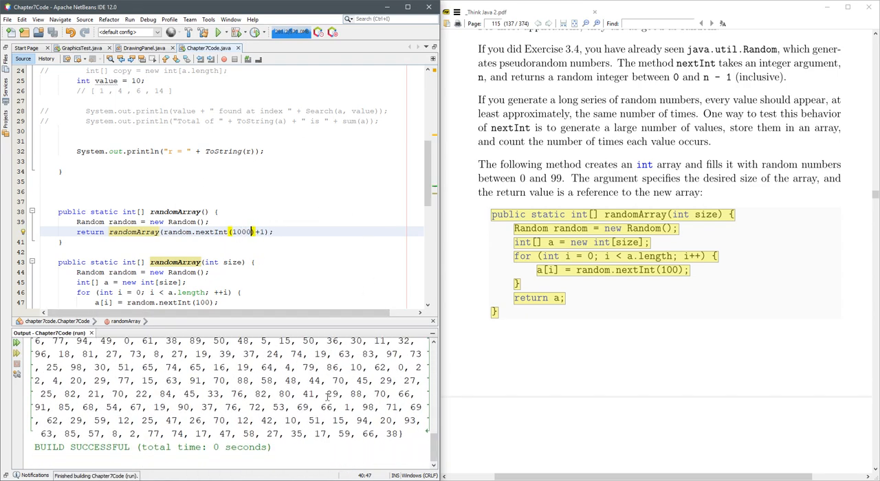
{"action": "left_click", "coordinate": [17, 363]}
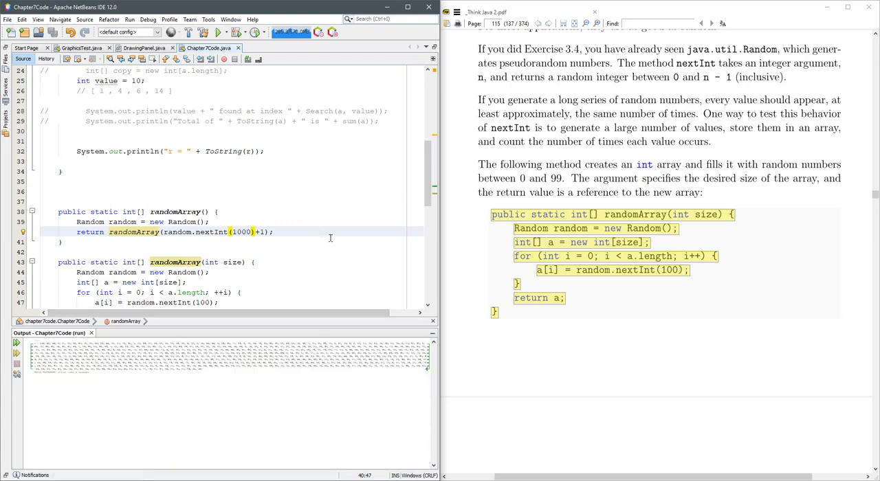
{"action": "left_click", "coordinate": [219, 33]}
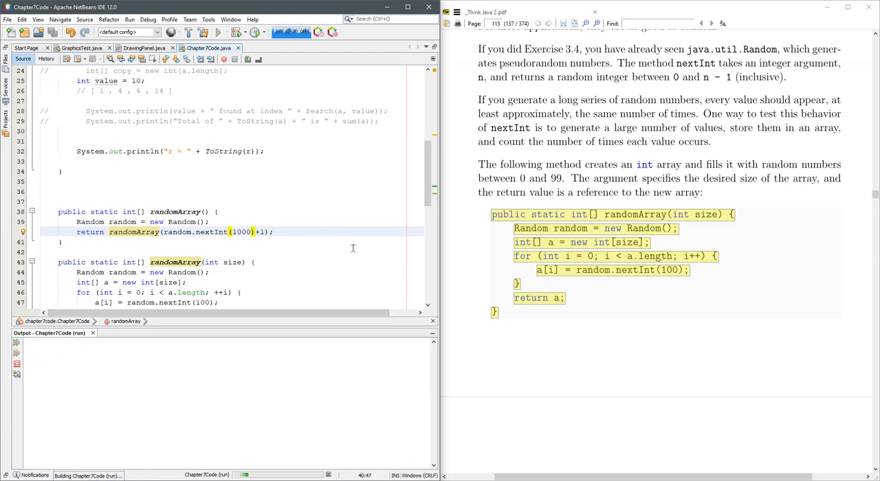
{"action": "left_click", "coordinate": [219, 31]}
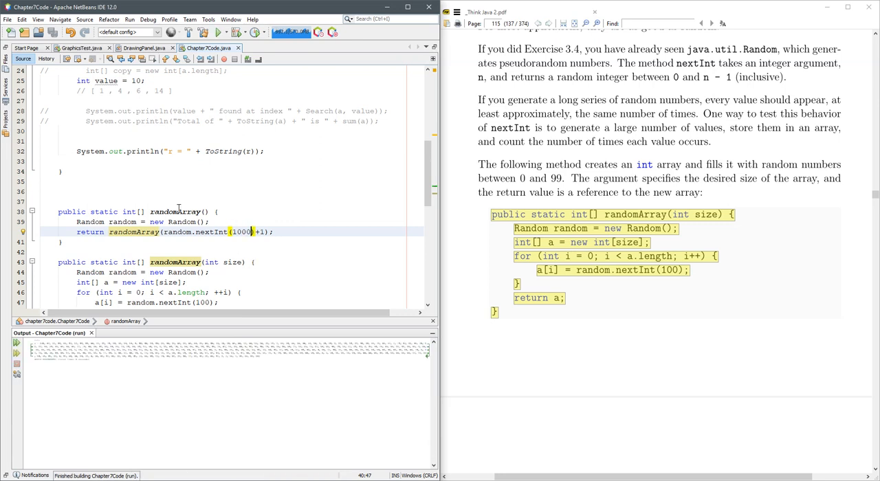
Step: Raise the nextInt bound with extra zeros (e.g. 1000, 100000), rerun, then trim one zero back
{"action": "type", "text": "00"}
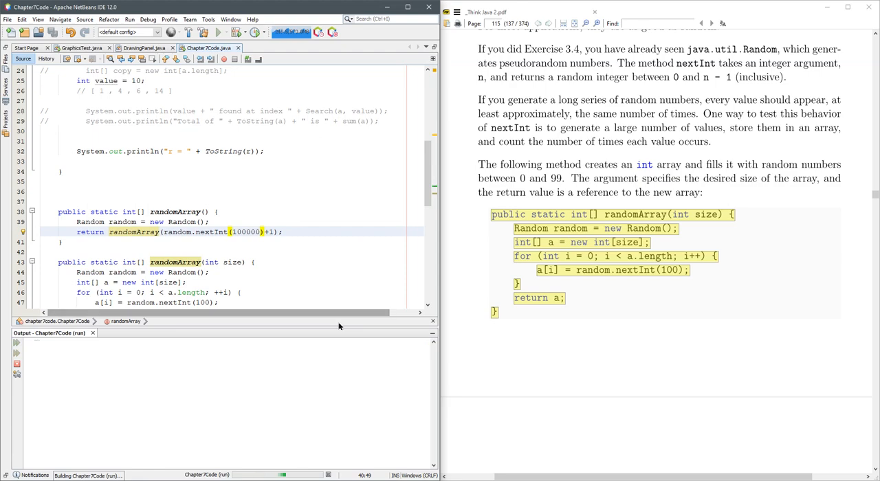
{"action": "left_click", "coordinate": [219, 33]}
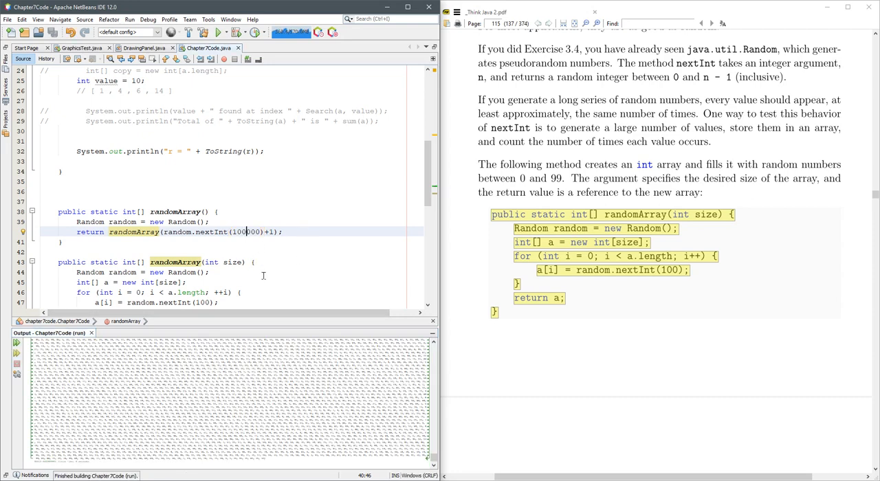
{"action": "type", "text": "0000"}
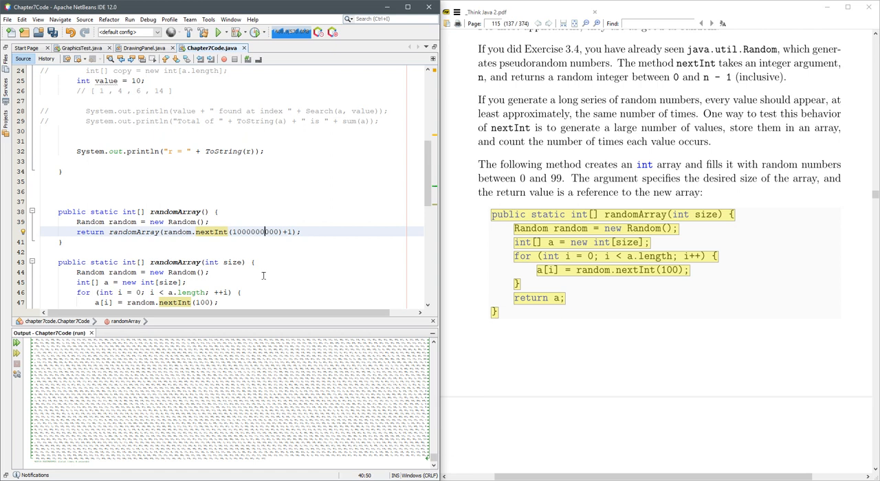
{"action": "key", "text": "BackSpace"}
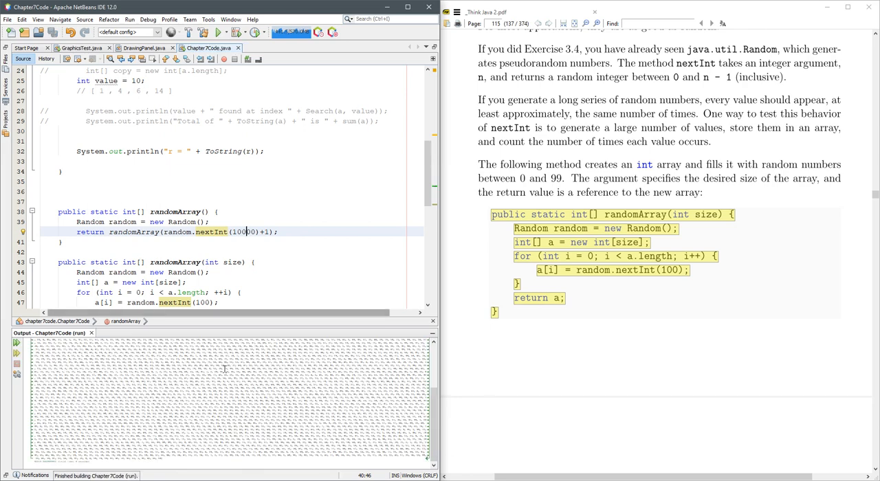
{"action": "mouse_move", "coordinate": [283, 398]}
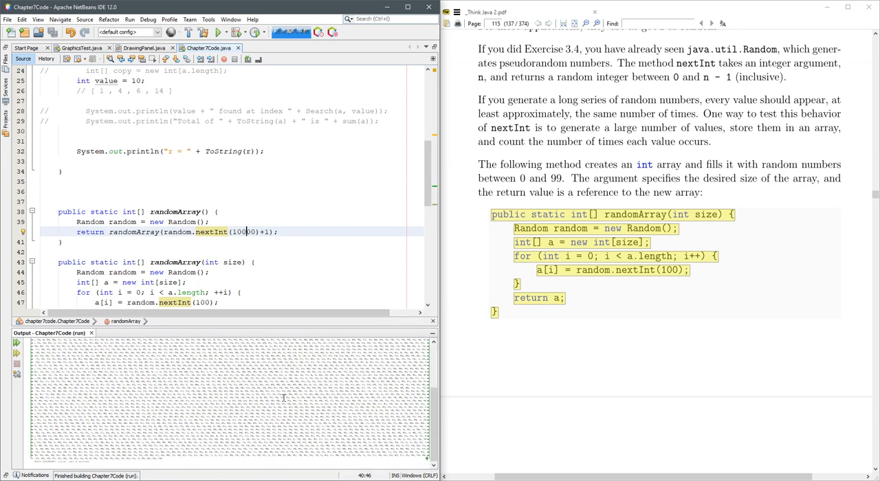